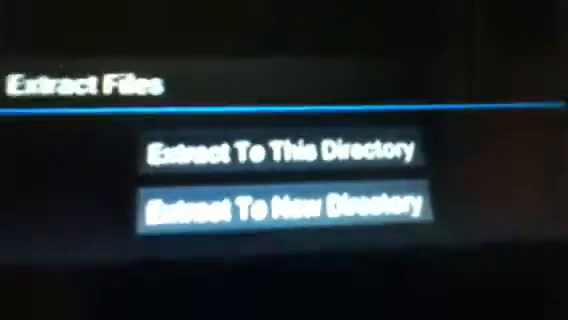
Extract the game's zip archive to this directory and let the Extract Files dialog run.
left_click(282, 151)
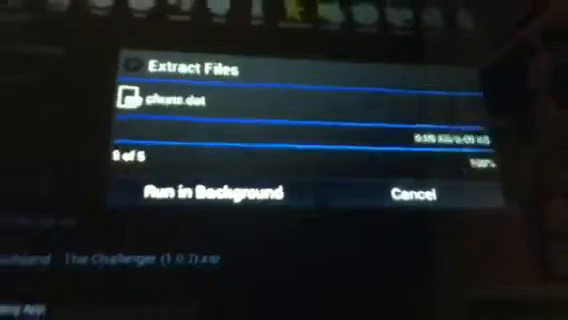